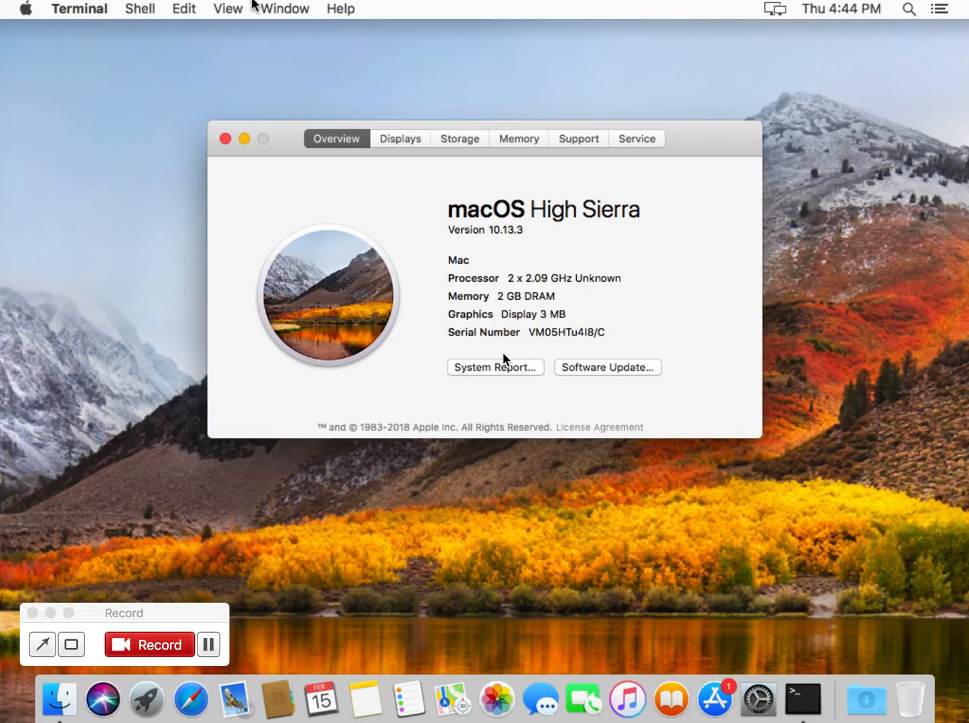
{"action": "mouse_move", "coordinate": [259, 253]}
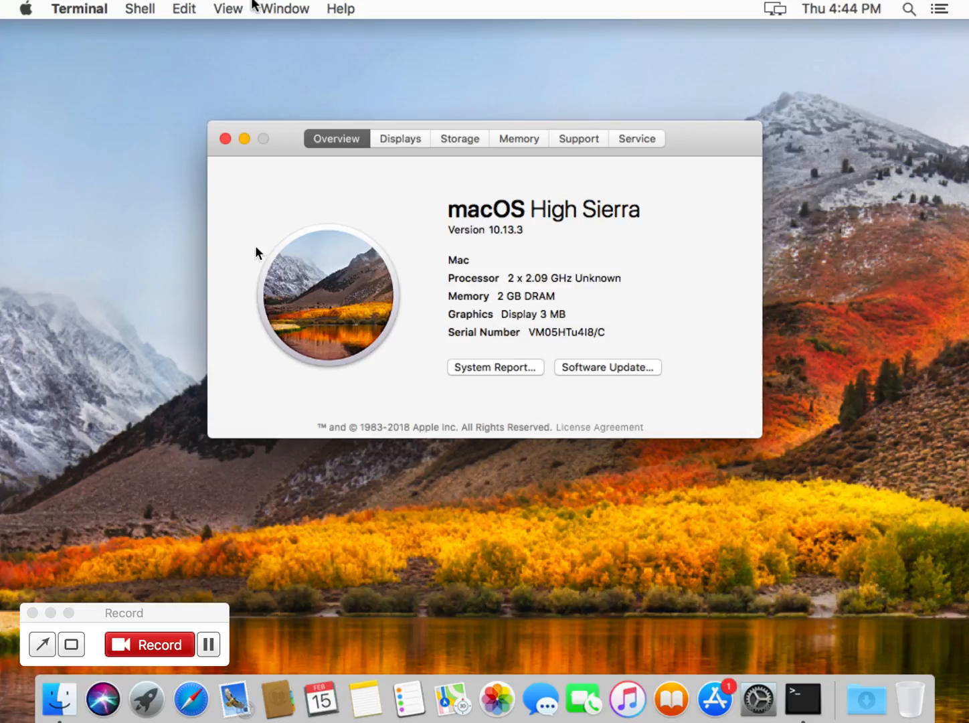
{"action": "mouse_move", "coordinate": [296, 375]}
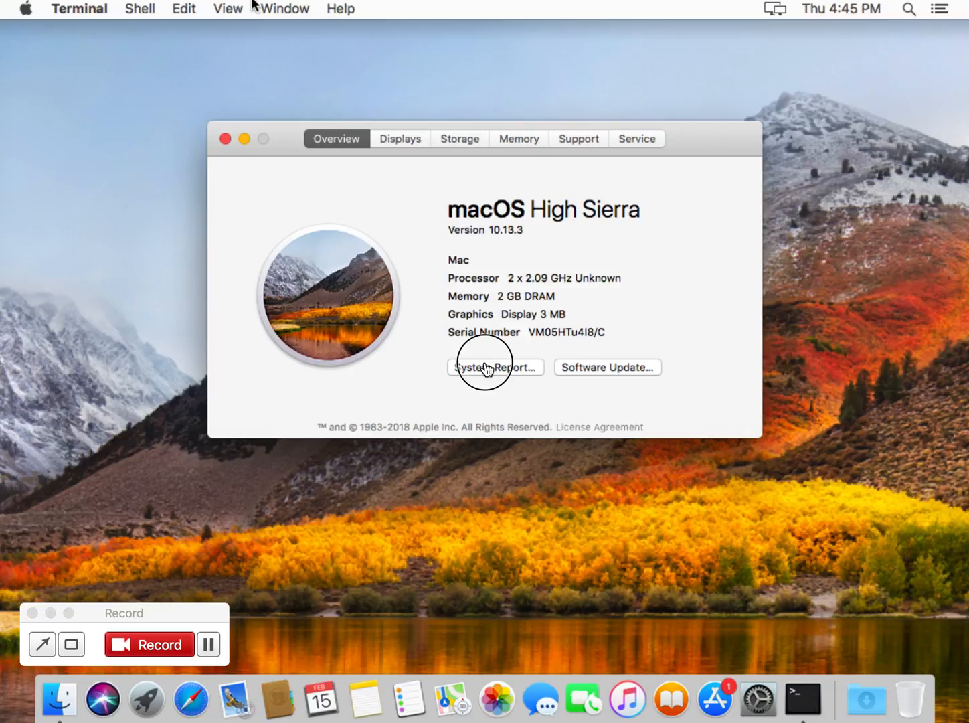
{"action": "mouse_move", "coordinate": [803, 701]}
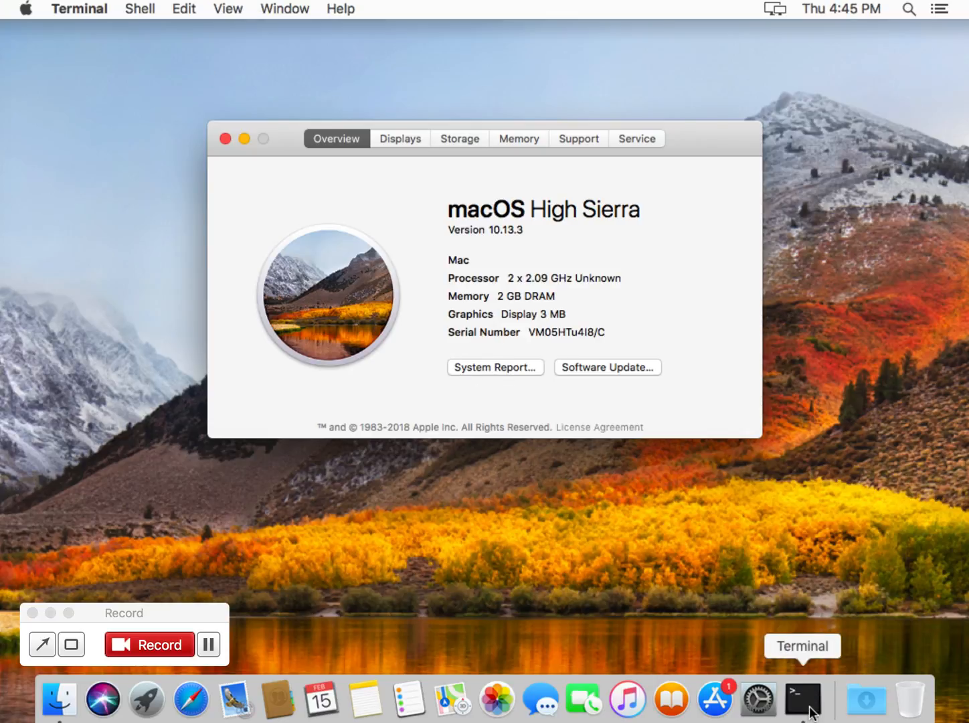
Bring up a Terminal window and enlarge it for the install output.
{"action": "left_click", "coordinate": [803, 699]}
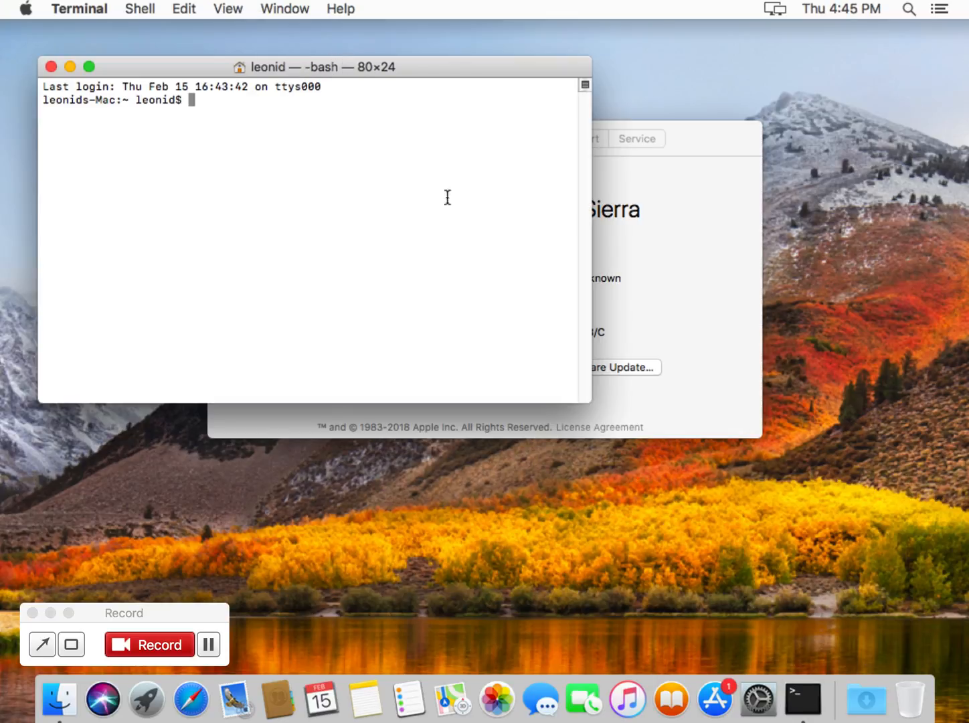
{"action": "left_click_drag", "start_coordinate": [591, 402], "coordinate": [913, 565]}
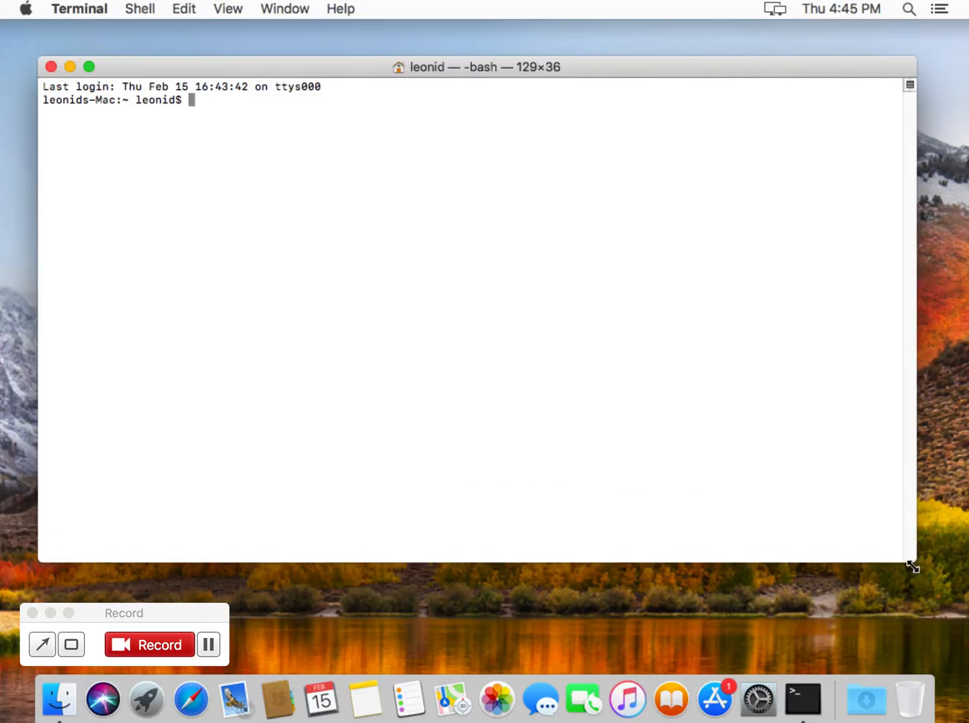
{"action": "mouse_move", "coordinate": [484, 374]}
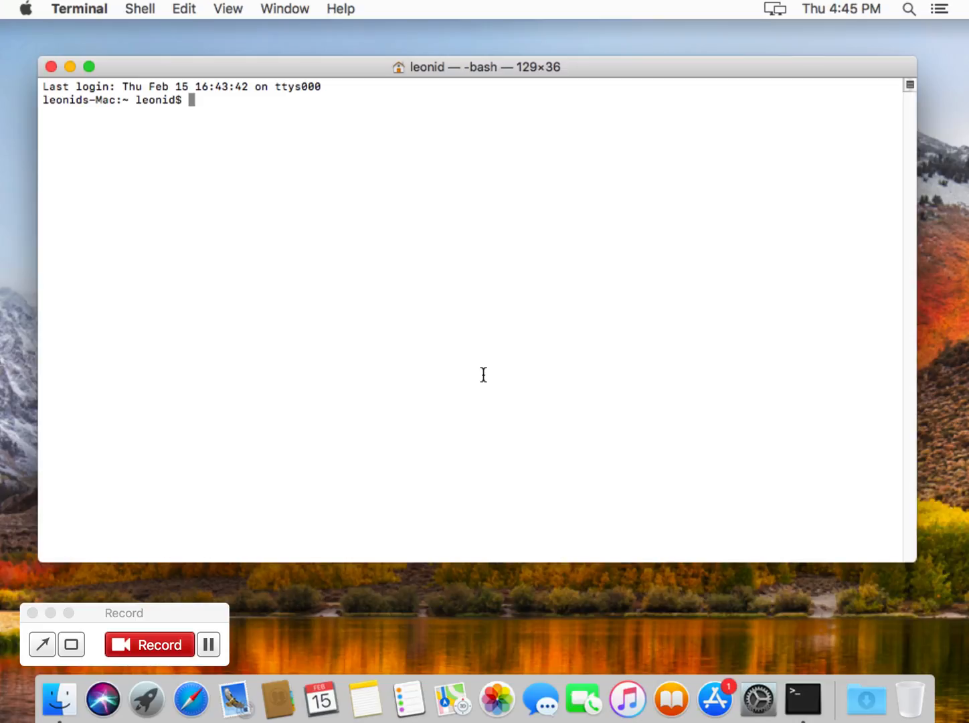
{"action": "type", "text": "curl -"}
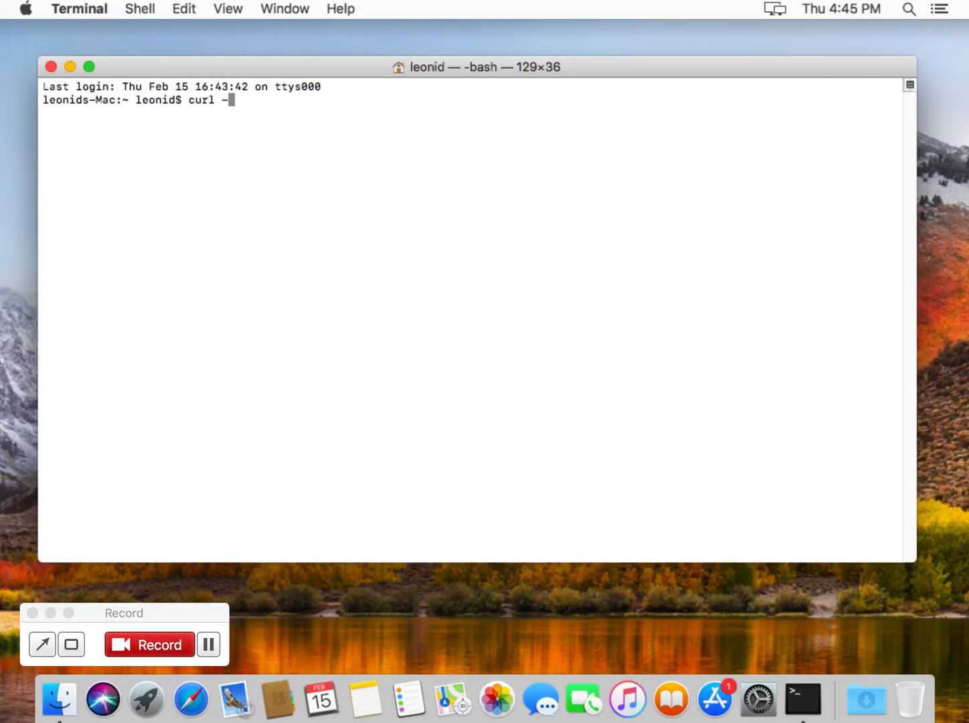
{"action": "type", "text": "L ht"}
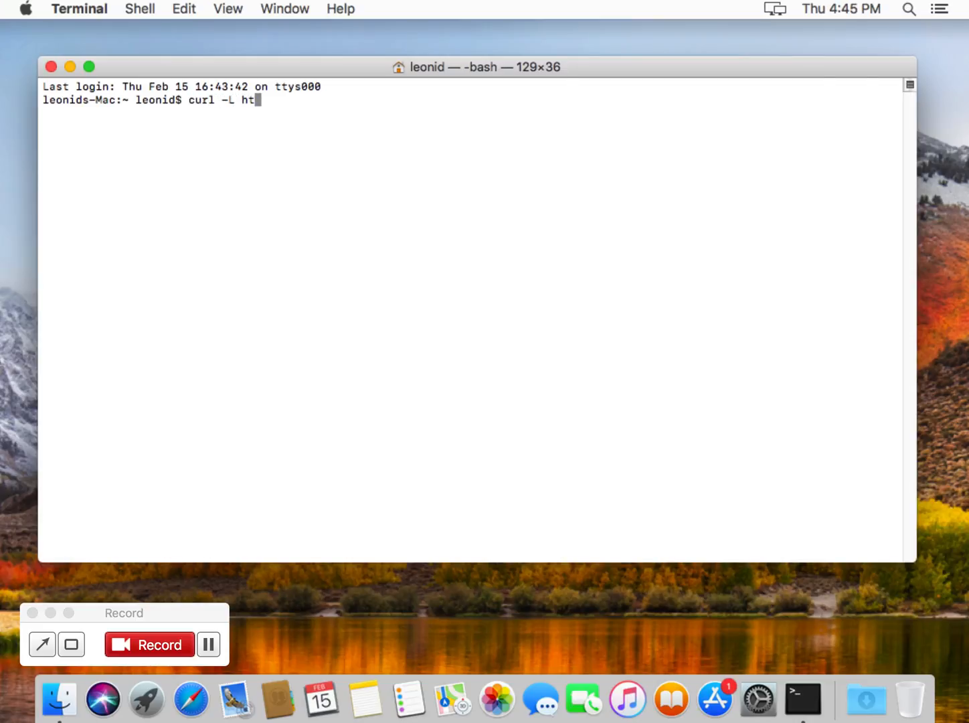
{"action": "type", "text": "tps:"}
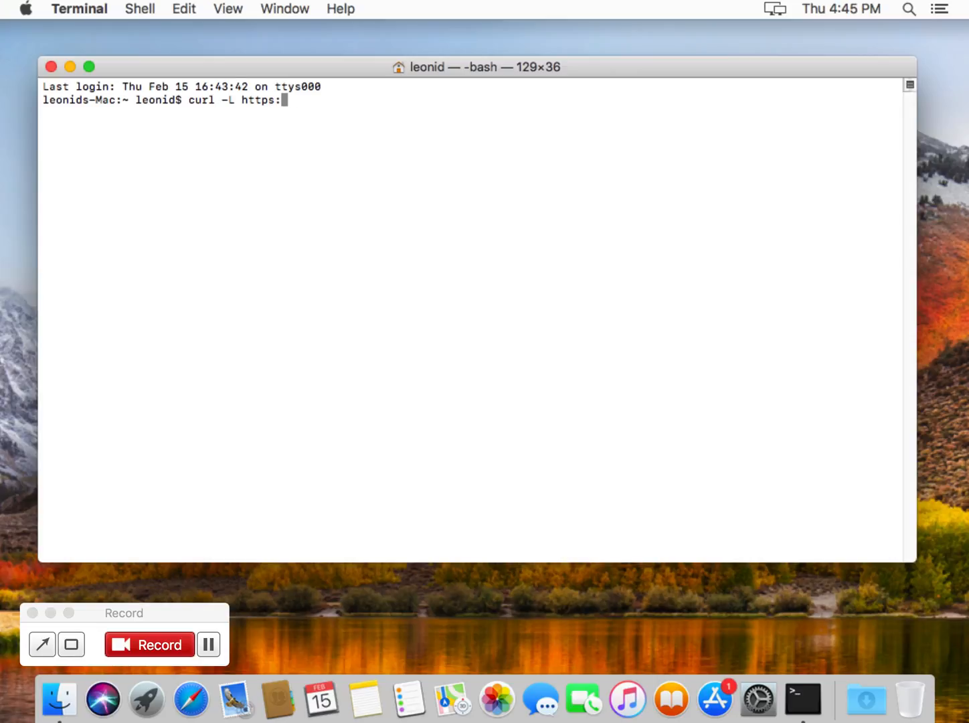
{"action": "type", "text": "//get/docksal"}
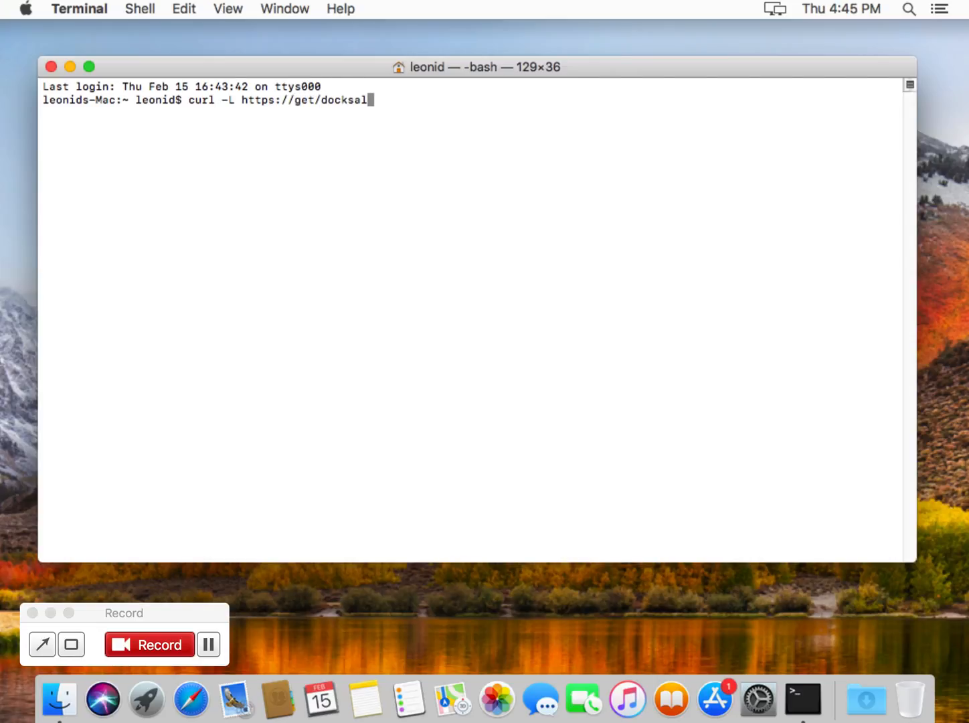
{"action": "type", "text": ".io"}
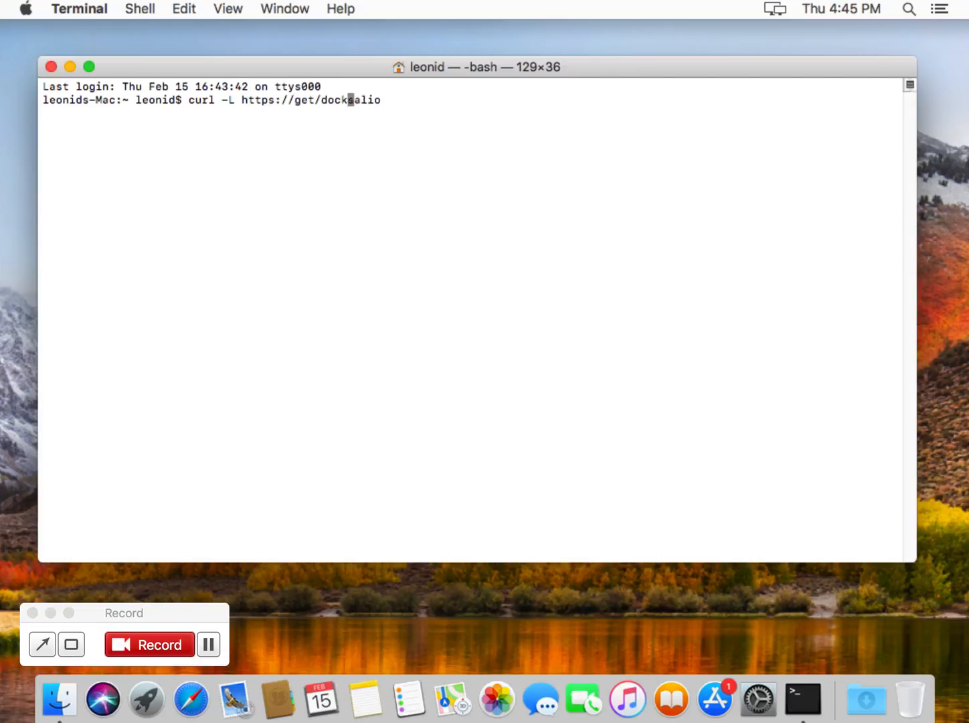
{"action": "type", "text": "."}
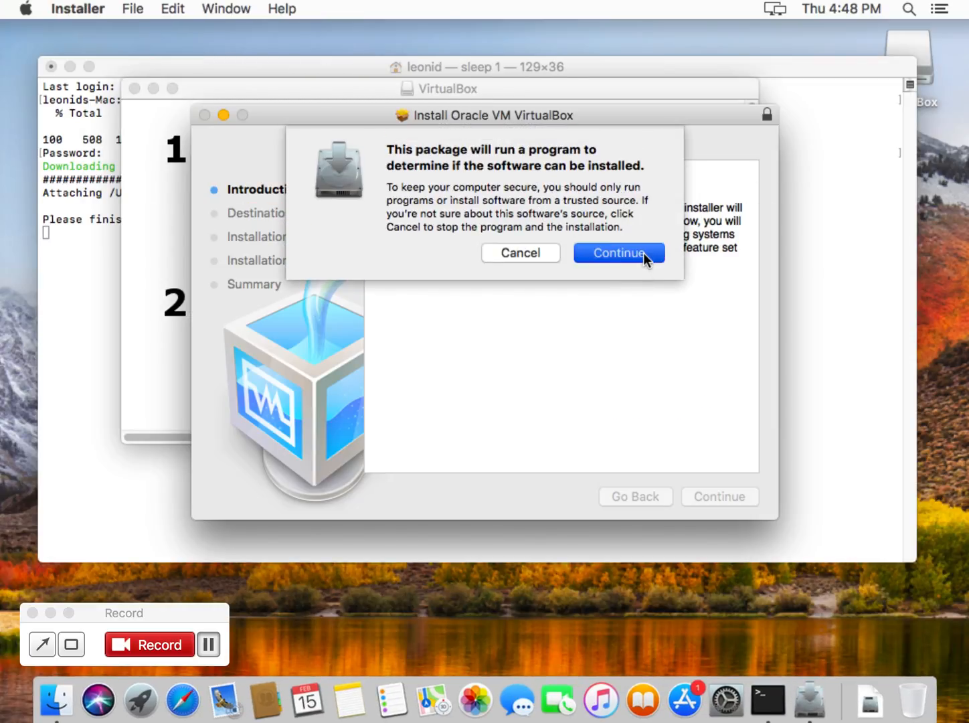
Accept the package check, pass the introduction and start the standard VirtualBox install on Macintosh HD.
{"action": "left_click", "coordinate": [619, 253]}
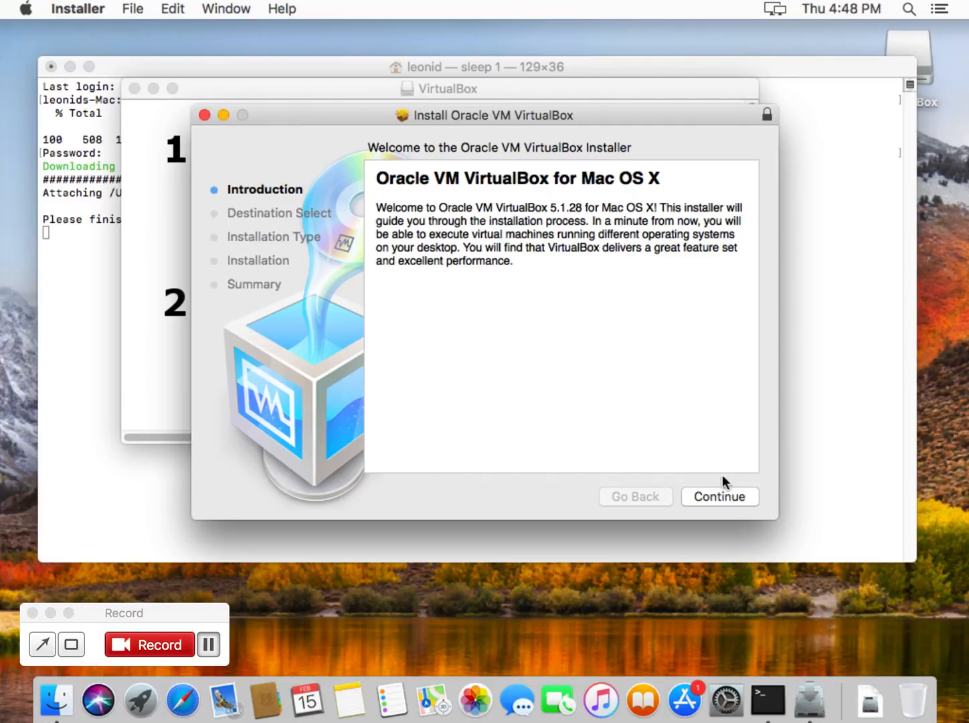
{"action": "left_click", "coordinate": [720, 495]}
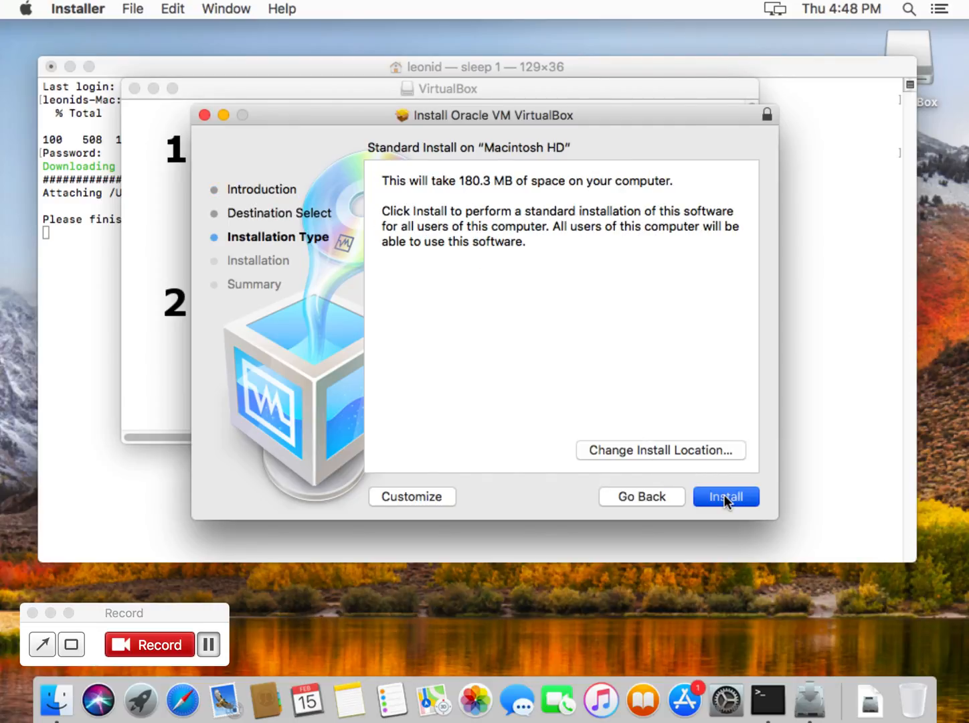
{"action": "left_click", "coordinate": [725, 497]}
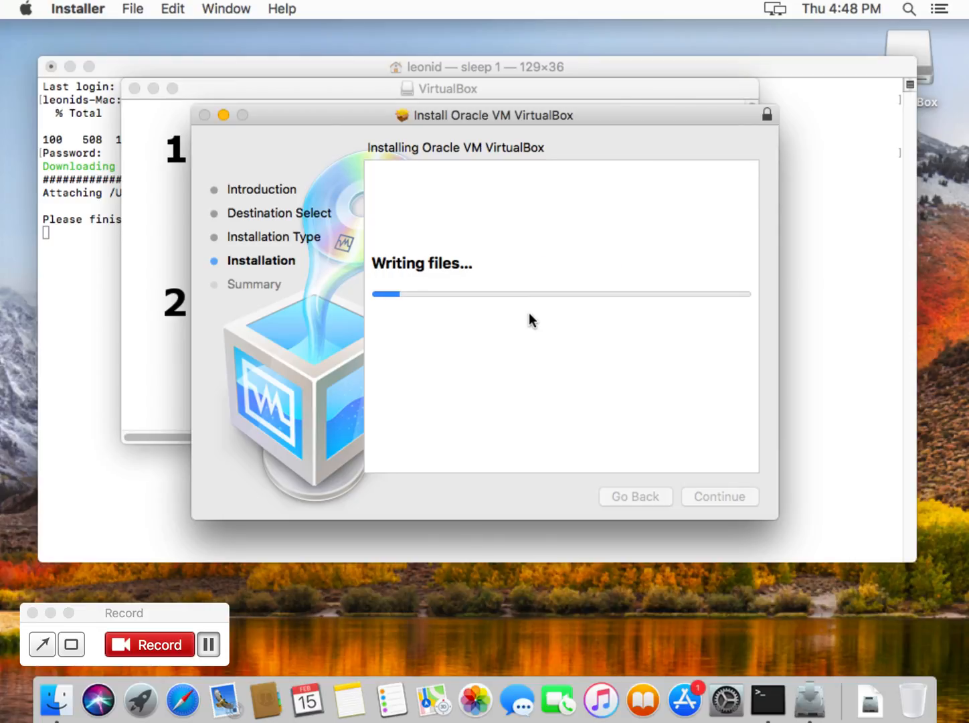
{"action": "mouse_move", "coordinate": [530, 291]}
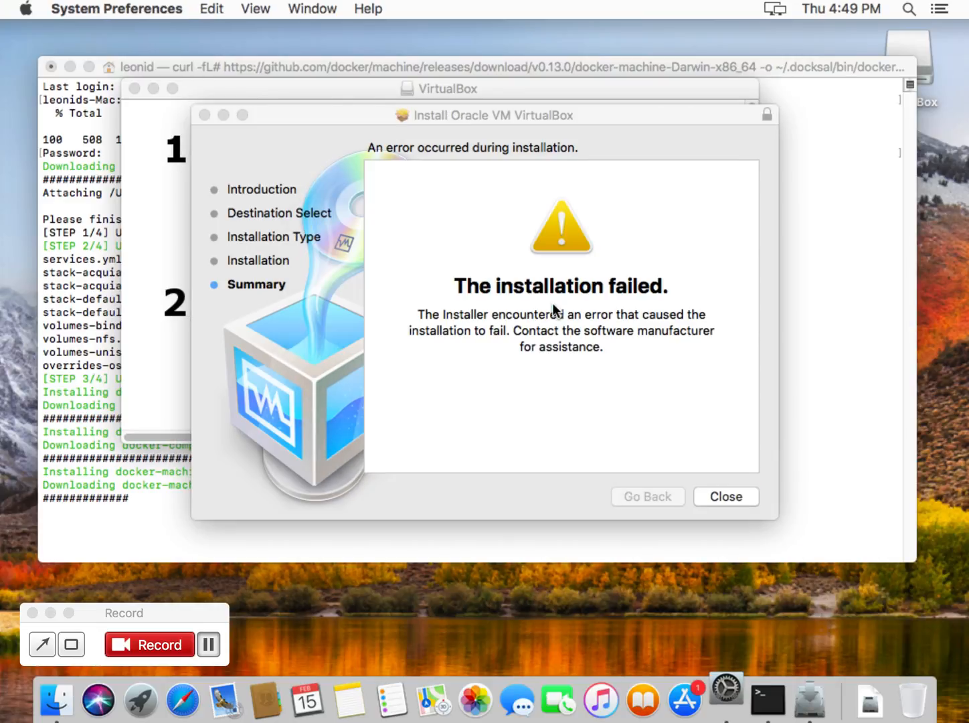
In Security & Privacy, allow the blocked Oracle America, Inc. system software to load.
{"action": "left_click", "coordinate": [726, 495]}
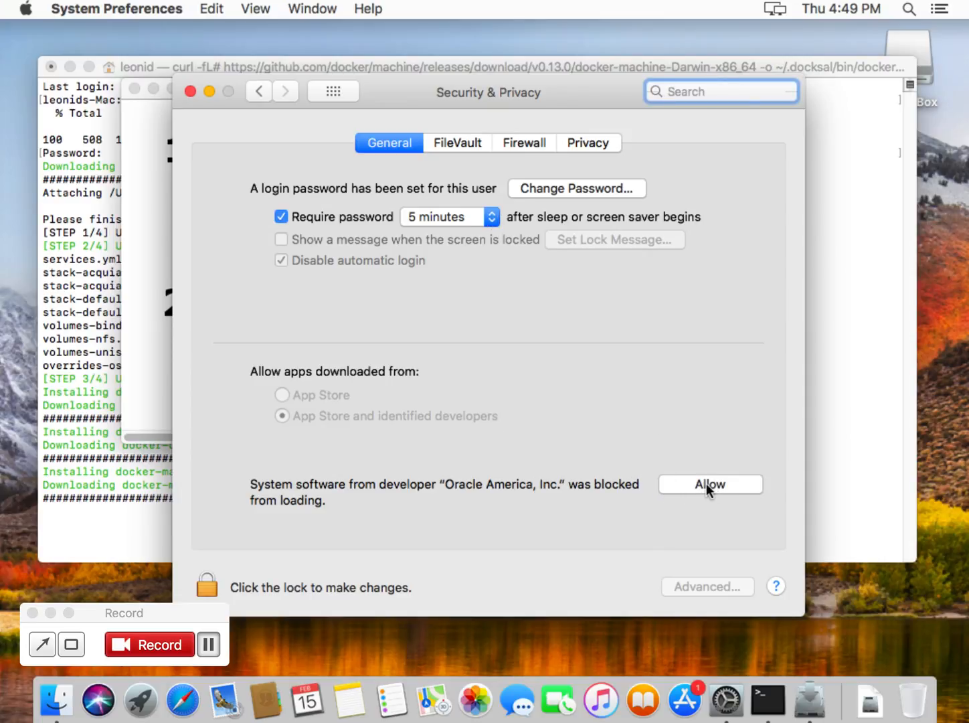
{"action": "left_click", "coordinate": [710, 484]}
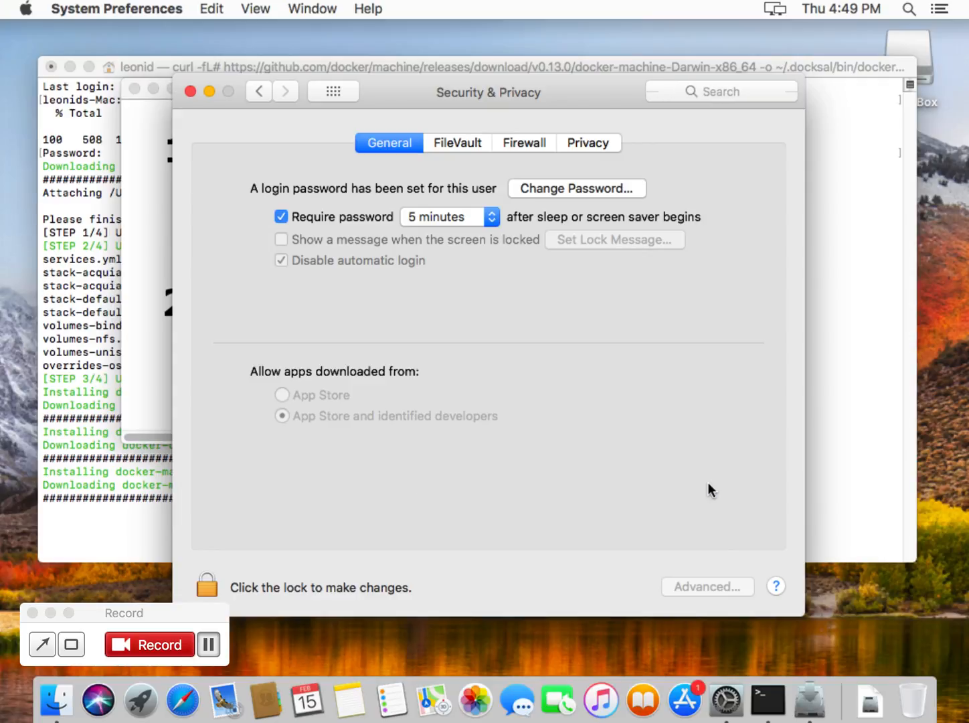
{"action": "mouse_move", "coordinate": [201, 104]}
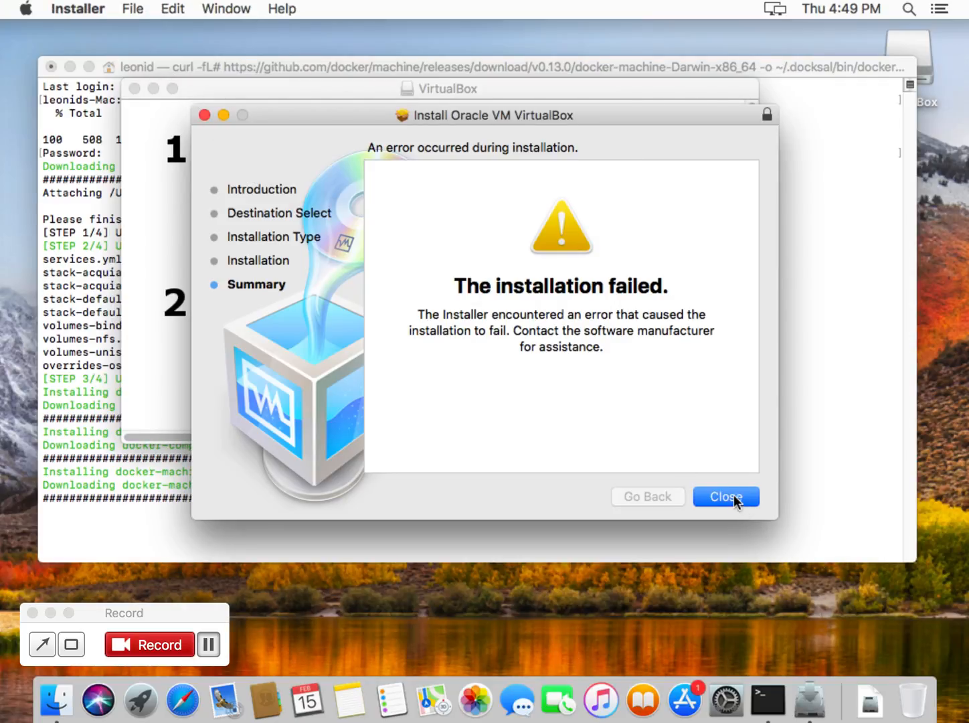
Close the failed VirtualBox installation and keep its installer package out of the Trash.
{"action": "left_click", "coordinate": [726, 497]}
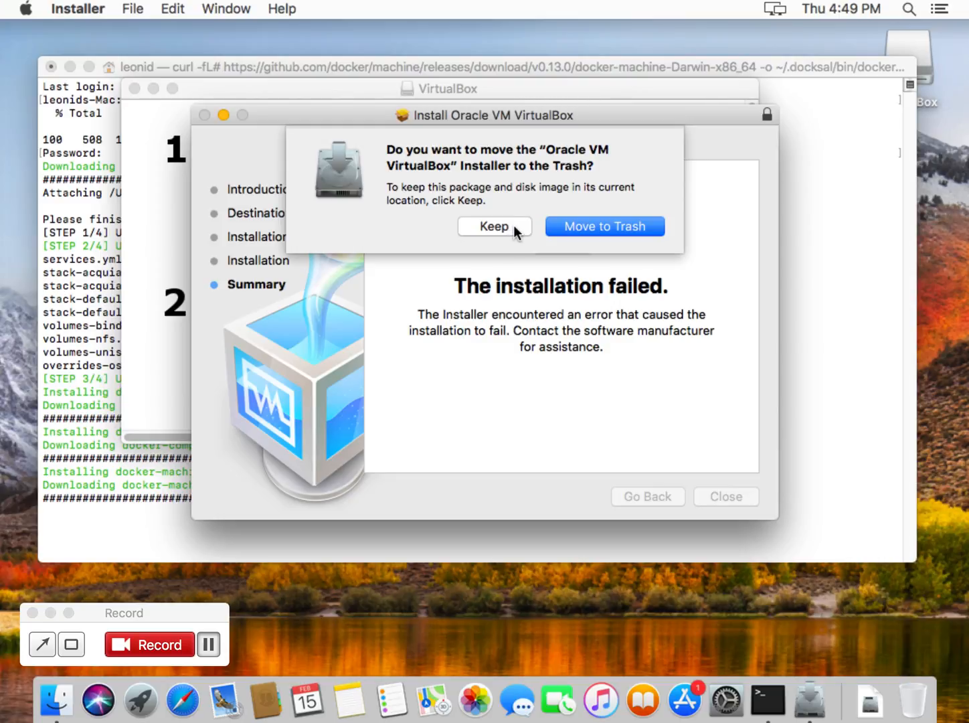
{"action": "left_click", "coordinate": [494, 227]}
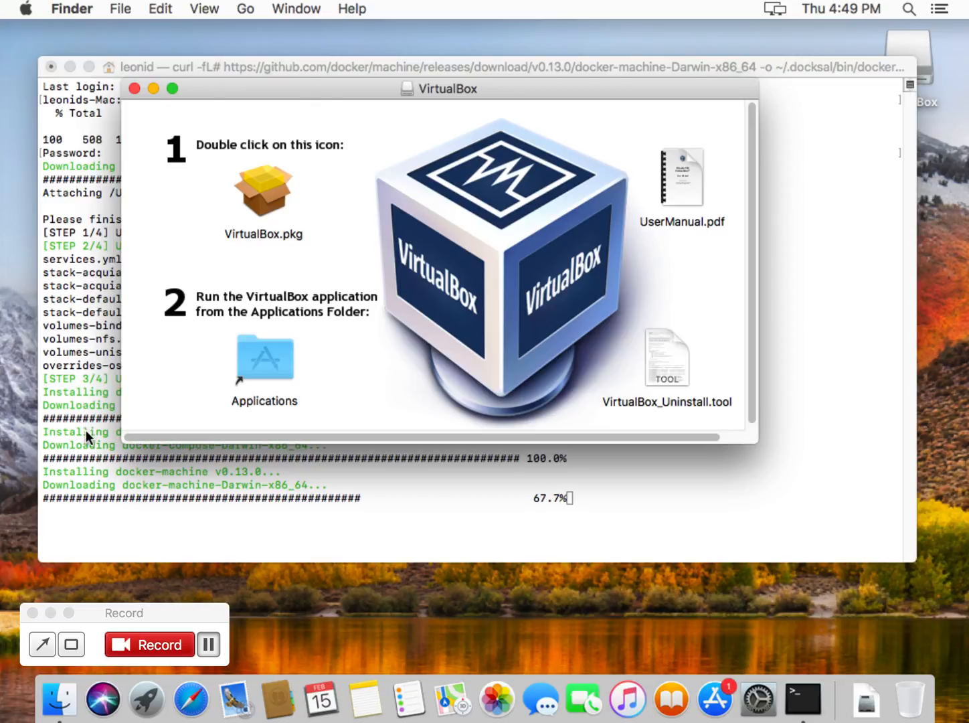
{"action": "mouse_move", "coordinate": [115, 485]}
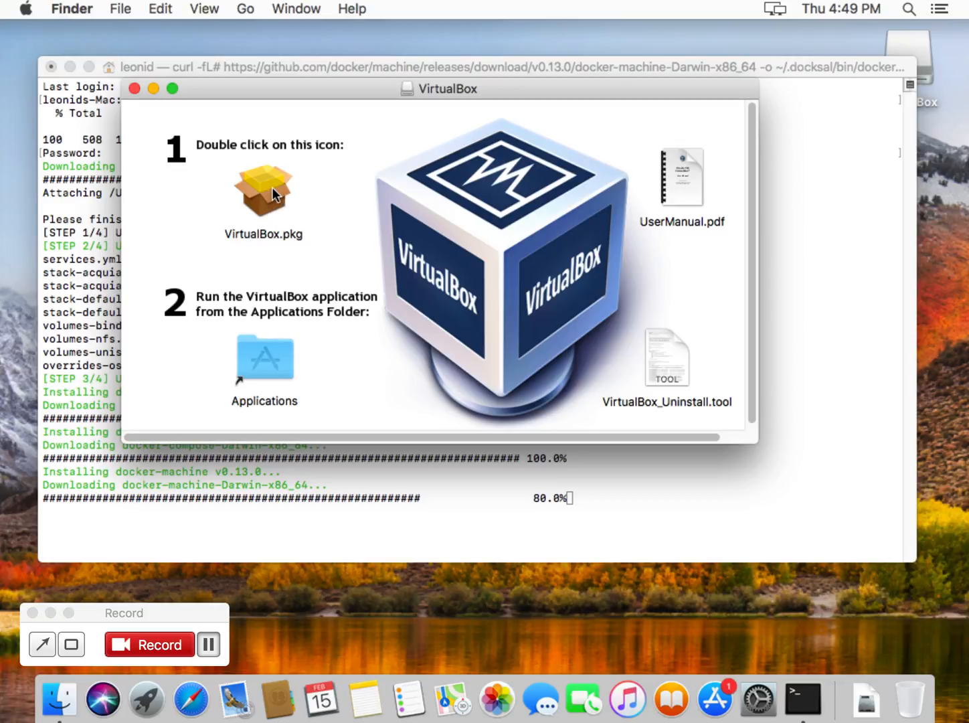
Launch VirtualBox.pkg again, pass the checks and introduction, and authorize the standard install with the account password.
{"action": "double_click", "coordinate": [262, 190]}
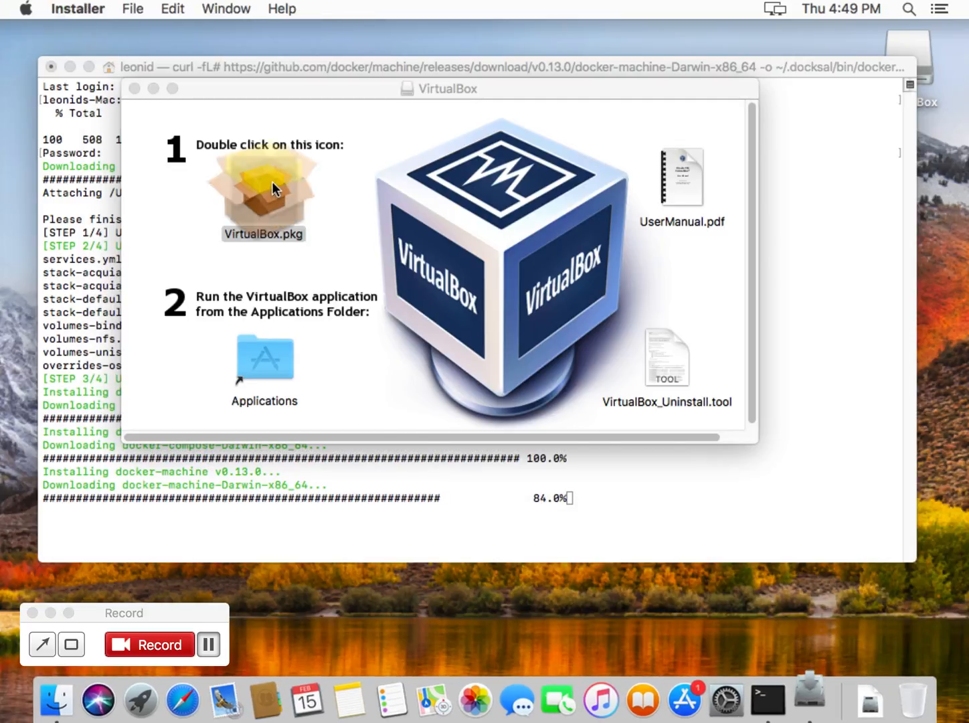
{"action": "double_click", "coordinate": [262, 194]}
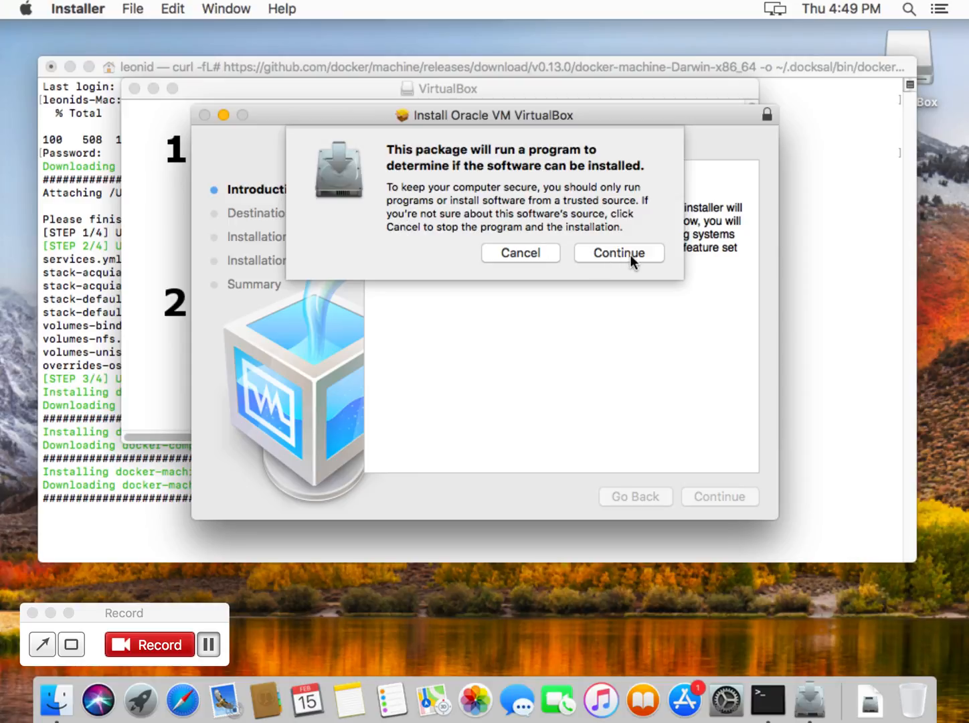
{"action": "left_click", "coordinate": [617, 252]}
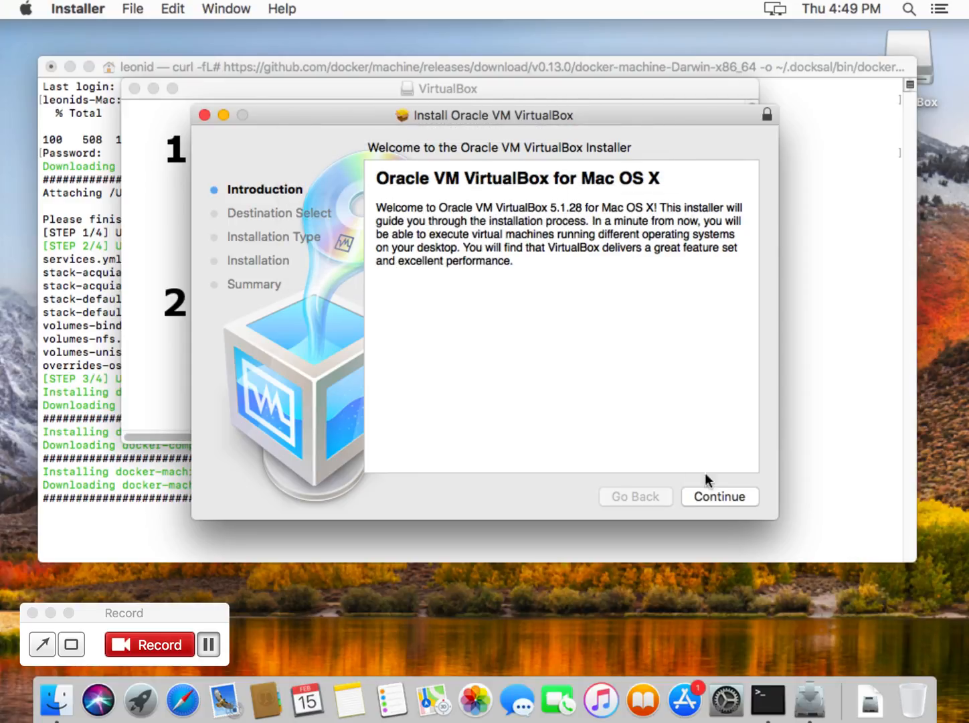
{"action": "left_click", "coordinate": [719, 495]}
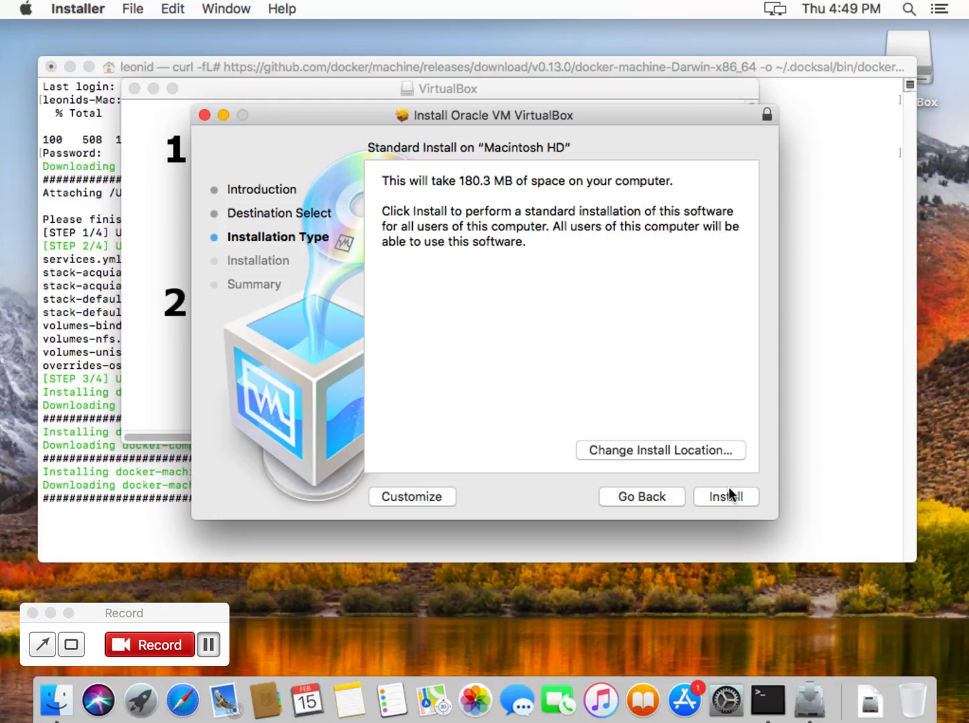
{"action": "left_click", "coordinate": [725, 495]}
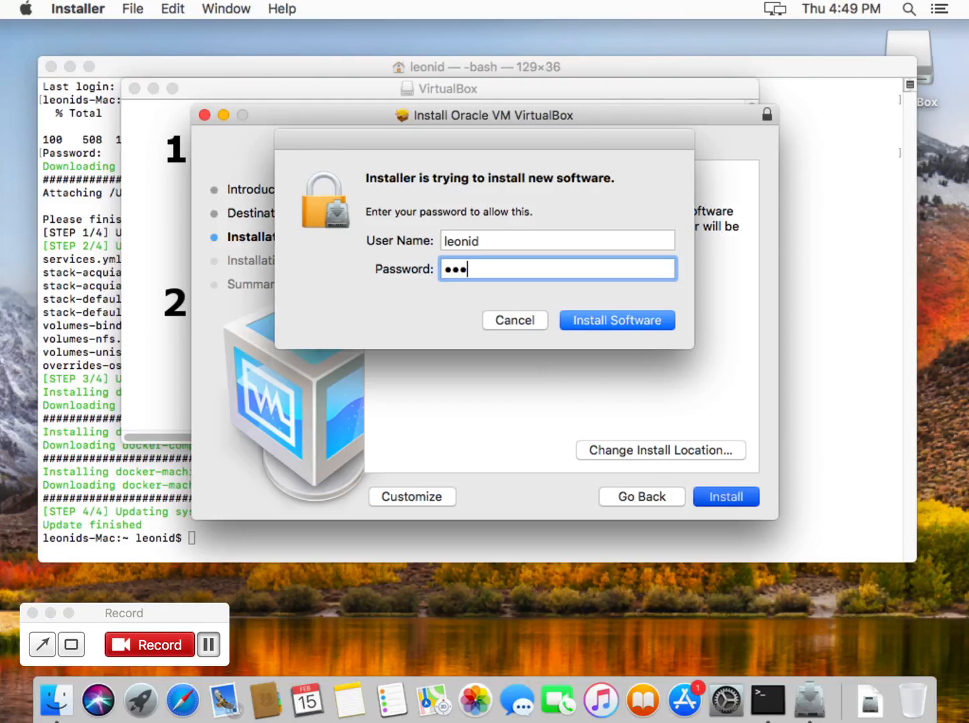
{"action": "left_click", "coordinate": [616, 320]}
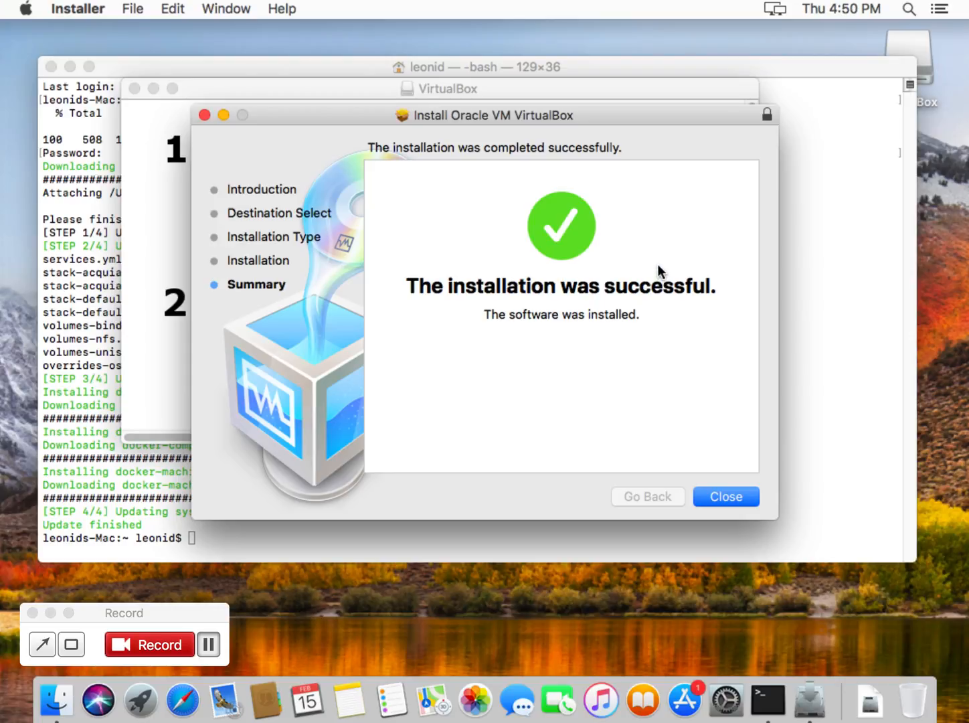
{"action": "mouse_move", "coordinate": [725, 497]}
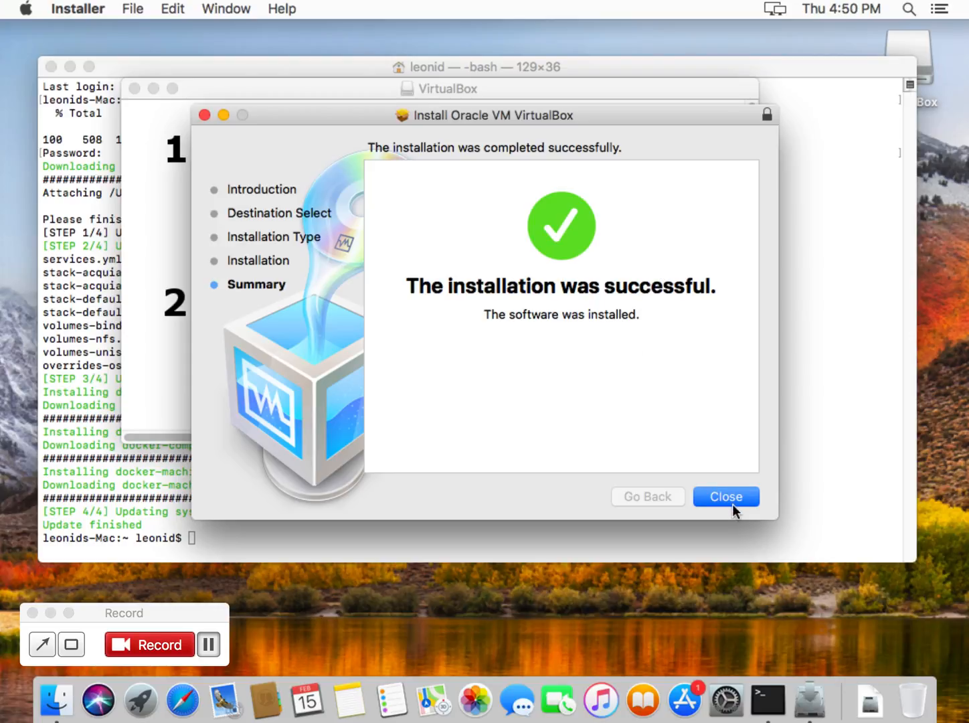
Dismiss the Installer after VirtualBox reports a successful installation.
{"action": "left_click", "coordinate": [726, 497]}
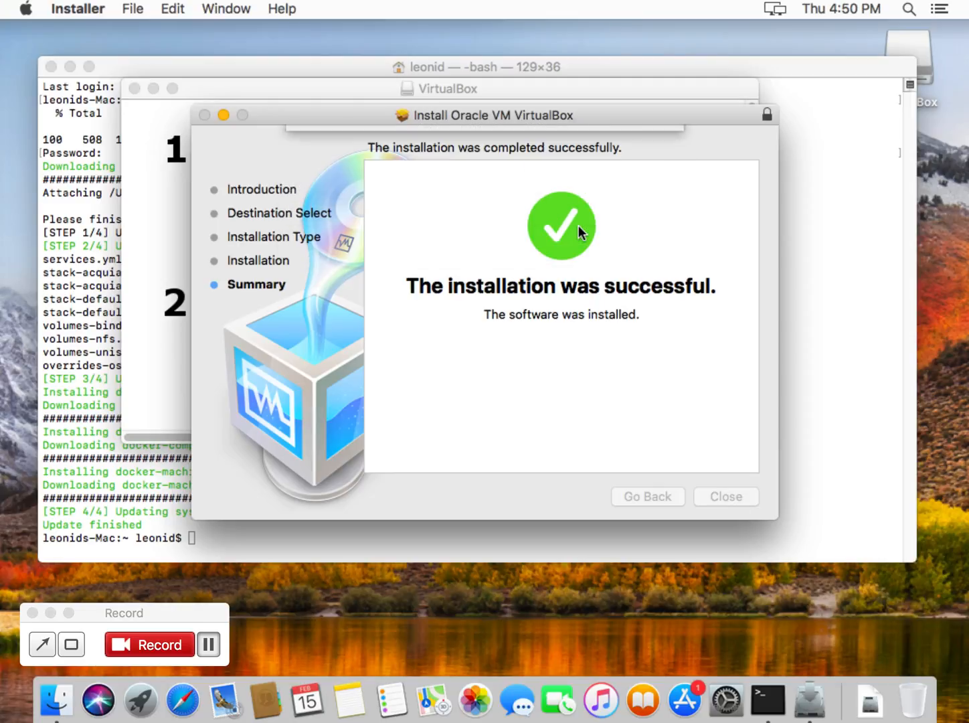
{"action": "left_click", "coordinate": [726, 496]}
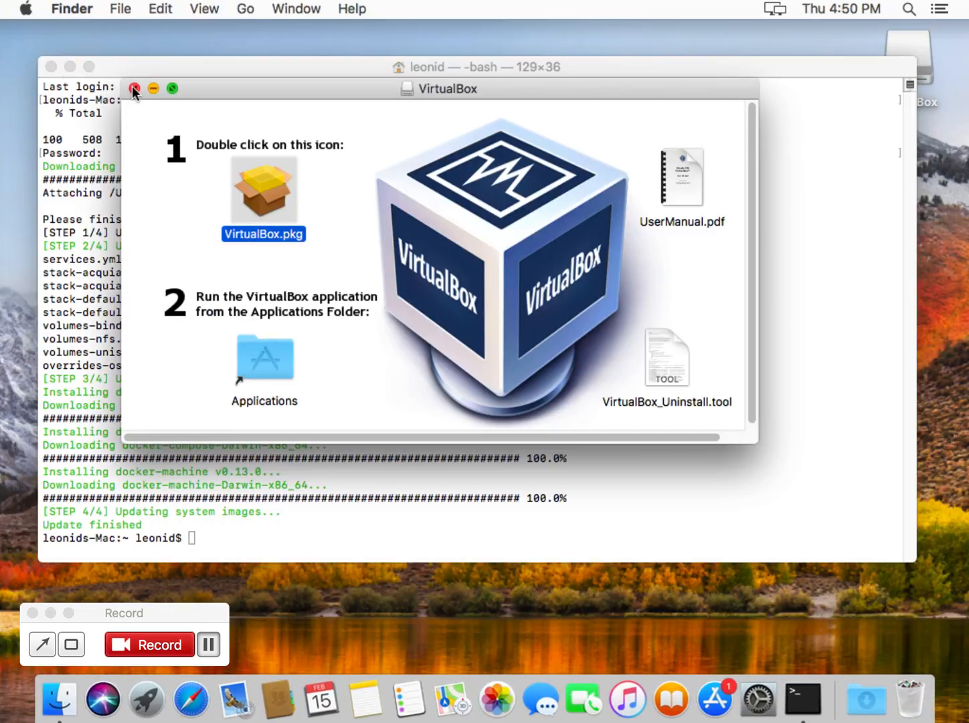
Close the VirtualBox disk image window and run 'fin vm start' to create the docksal VM.
{"action": "left_click", "coordinate": [133, 88]}
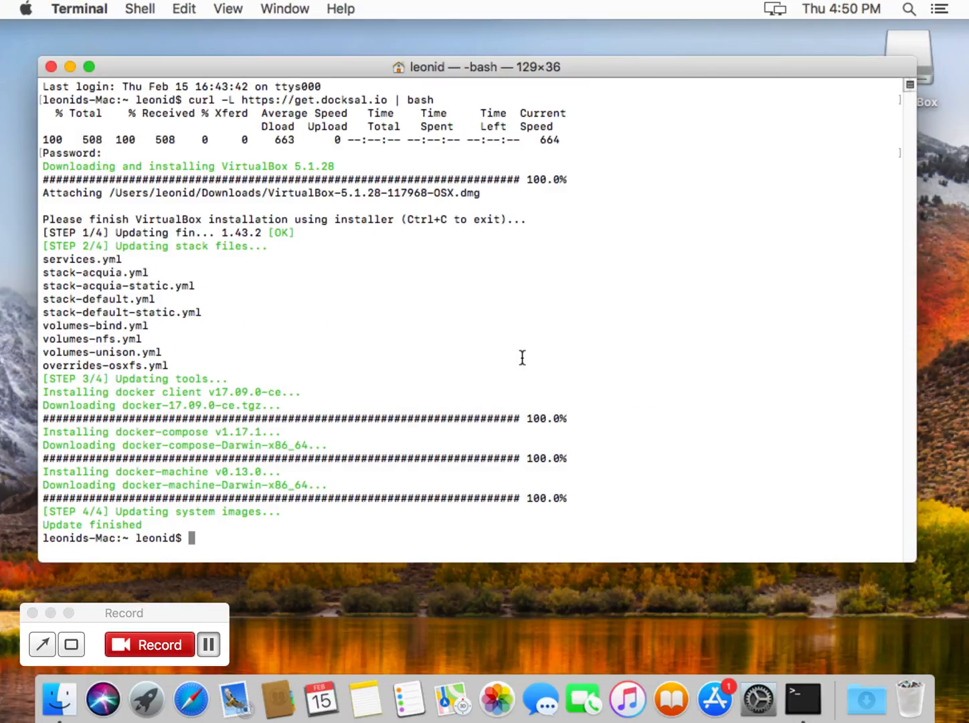
{"action": "mouse_move", "coordinate": [621, 346]}
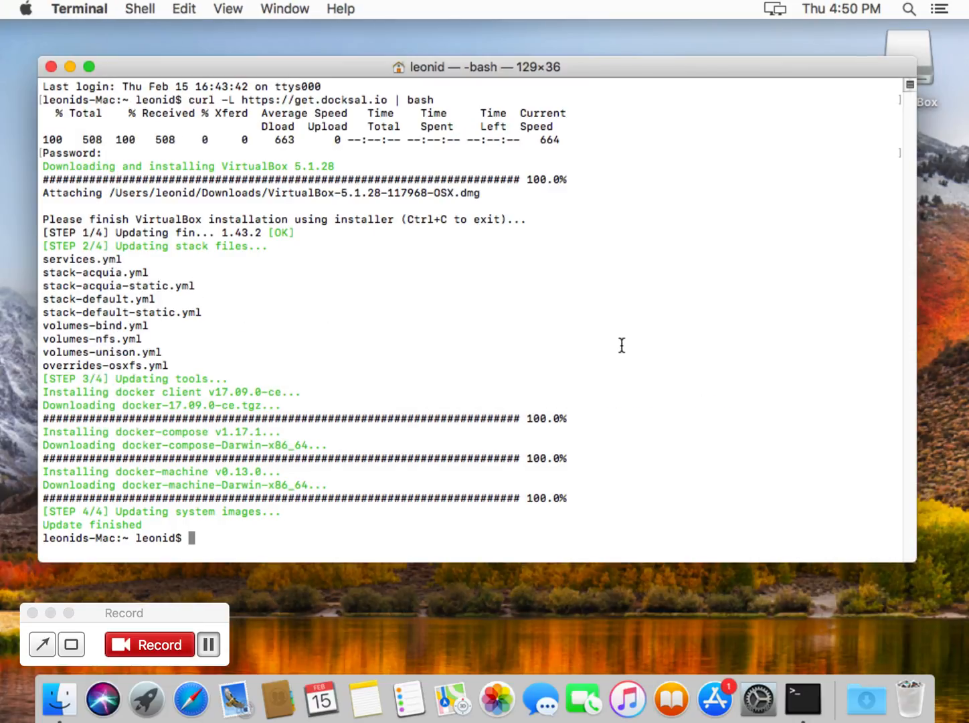
{"action": "mouse_move", "coordinate": [608, 345]}
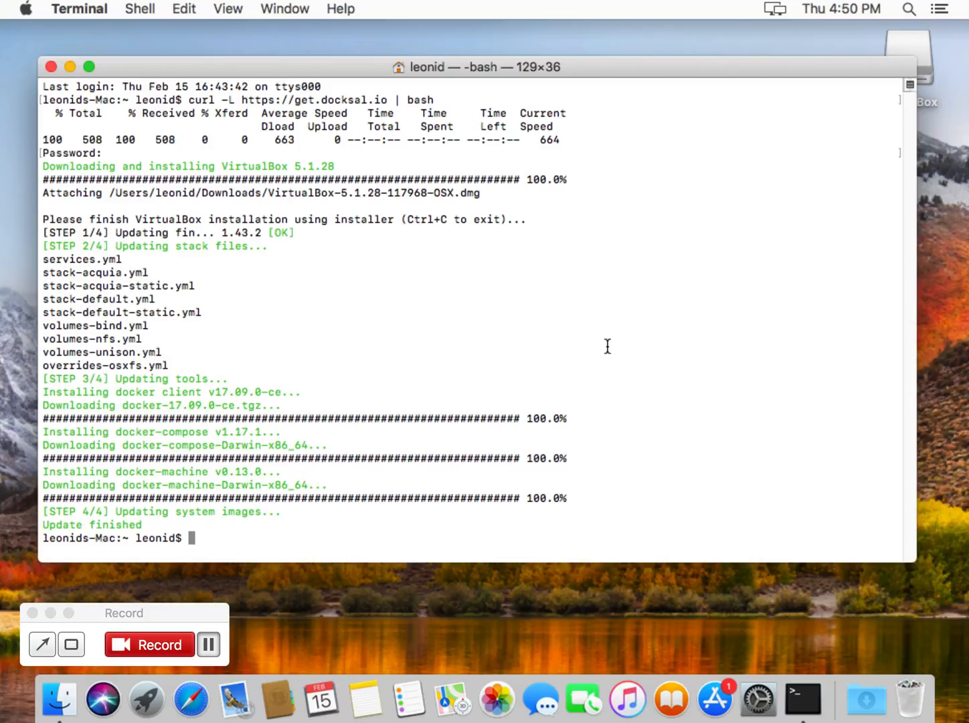
{"action": "type", "text": "fin vm start"}
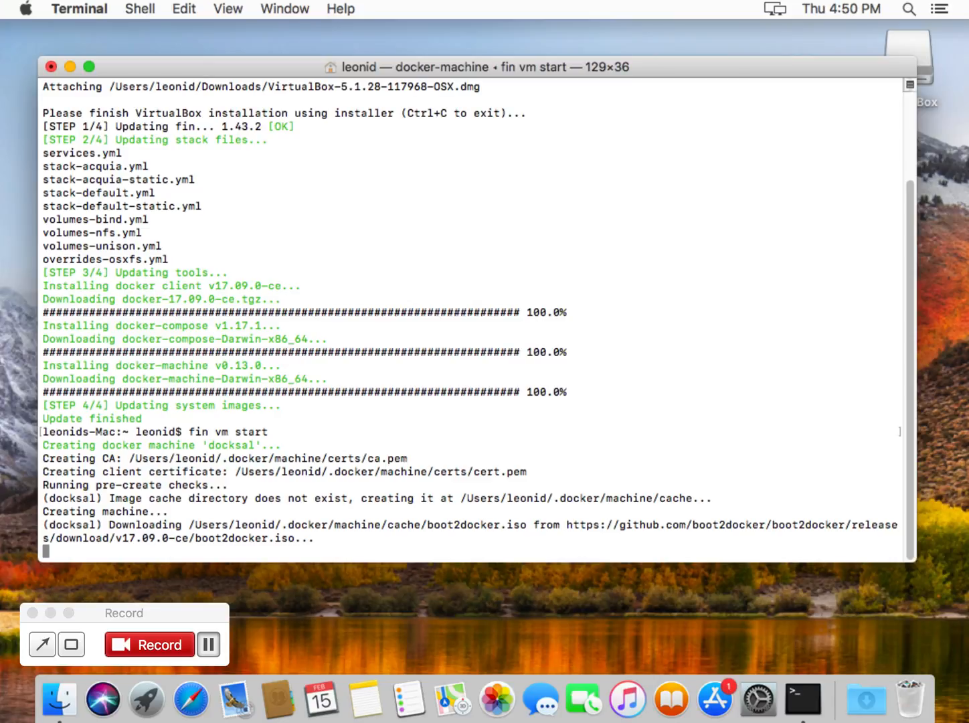
{"action": "mouse_move", "coordinate": [760, 5]}
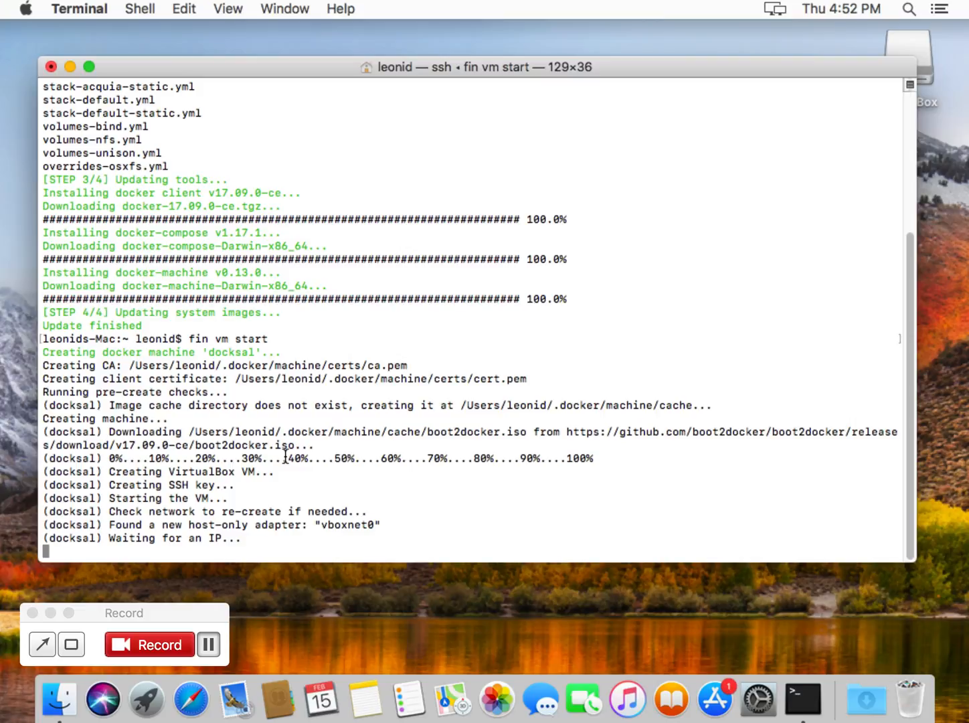
{"action": "mouse_move", "coordinate": [649, 5]}
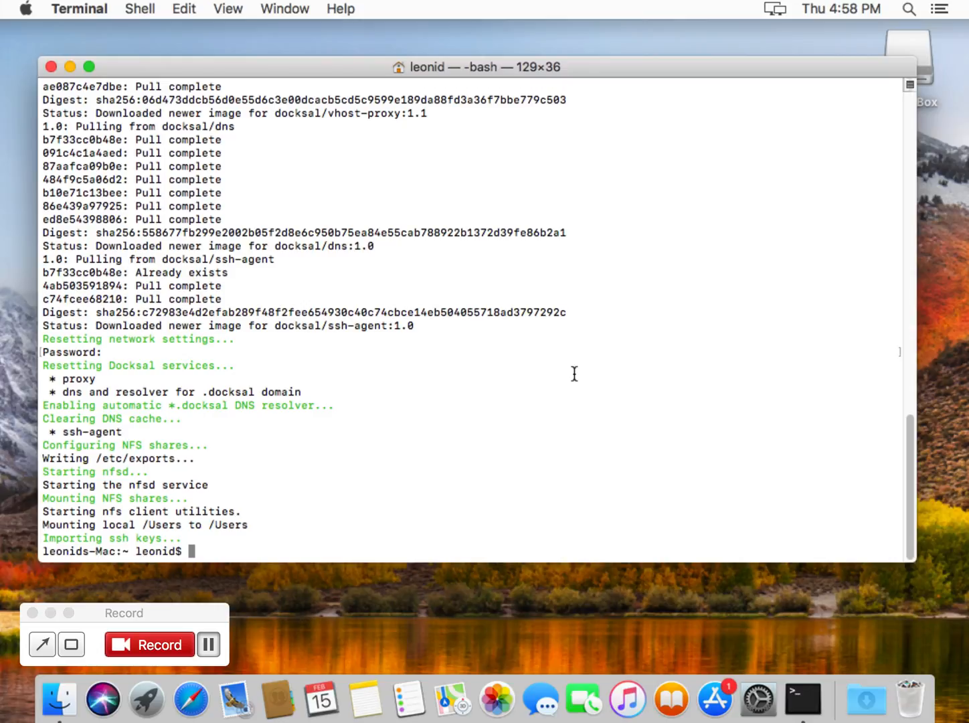
Run 'fin docker ps' to list the running ssh-agent, dns and vhost-proxy containers.
{"action": "key", "text": "Return"}
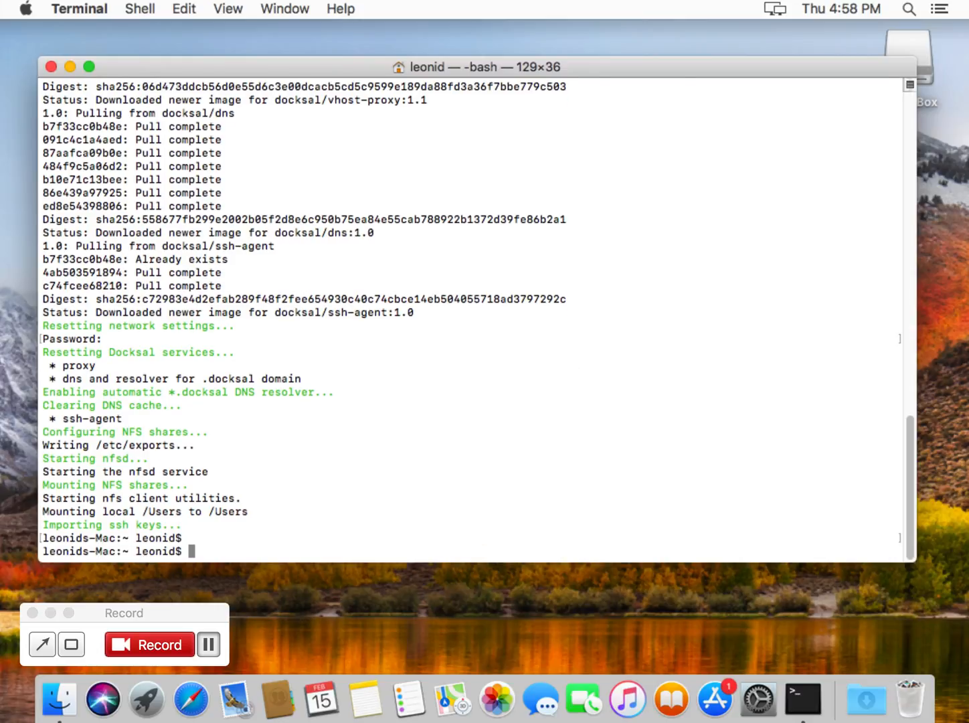
{"action": "type", "text": "fin docker ps"}
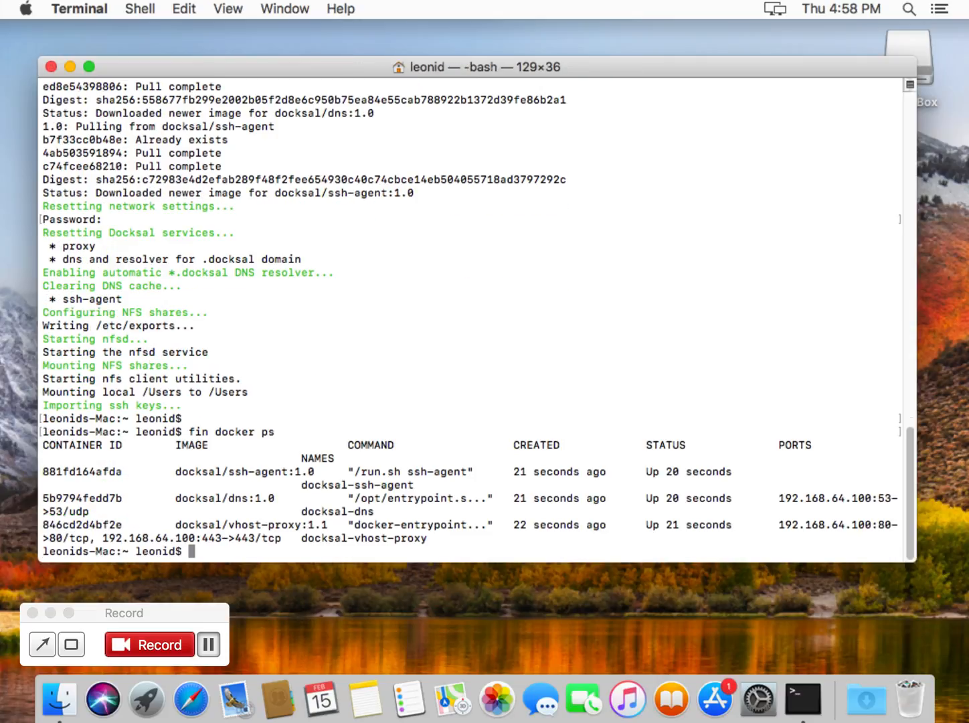
{"action": "mouse_move", "coordinate": [387, 429]}
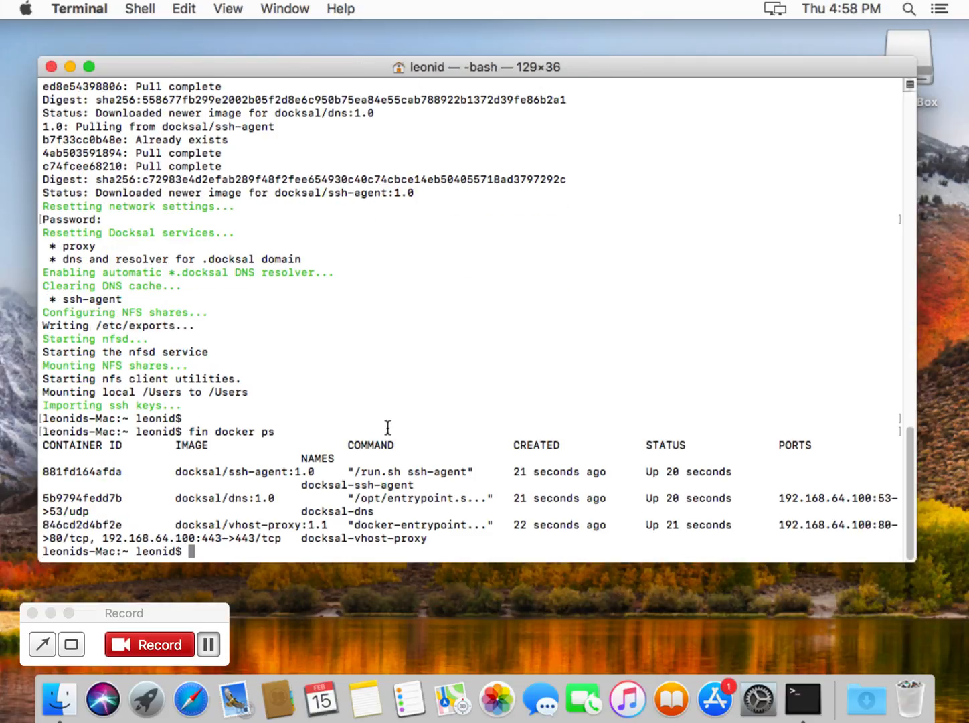